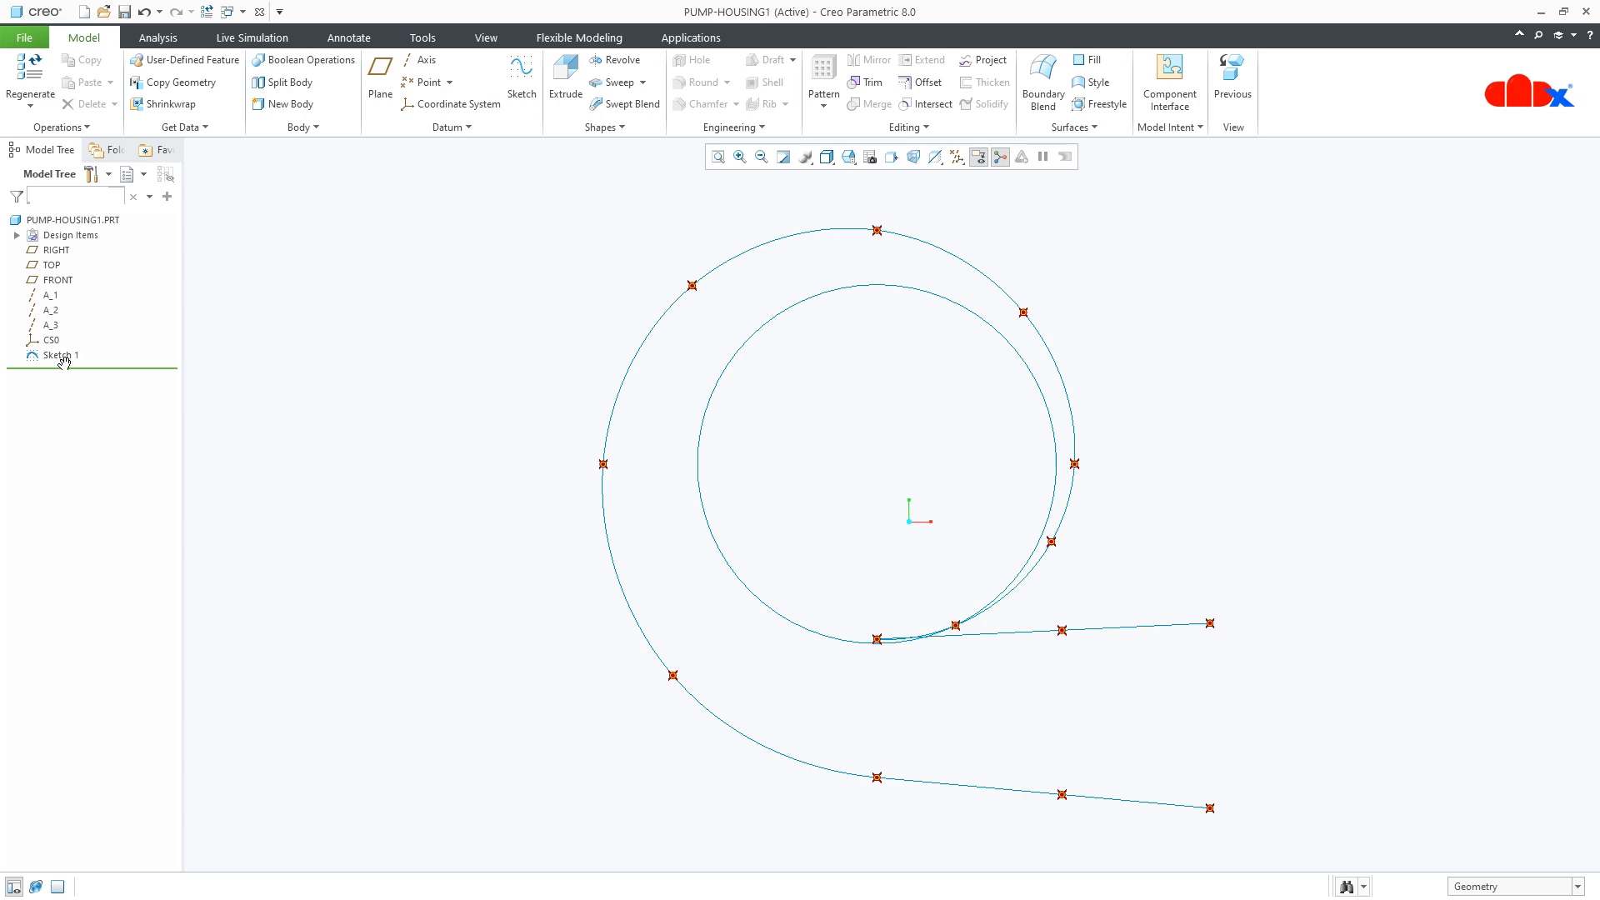
- Redefine Sketch 1 of the pump housing to view its dimensions, then finish the sketch
left_click(59, 354)
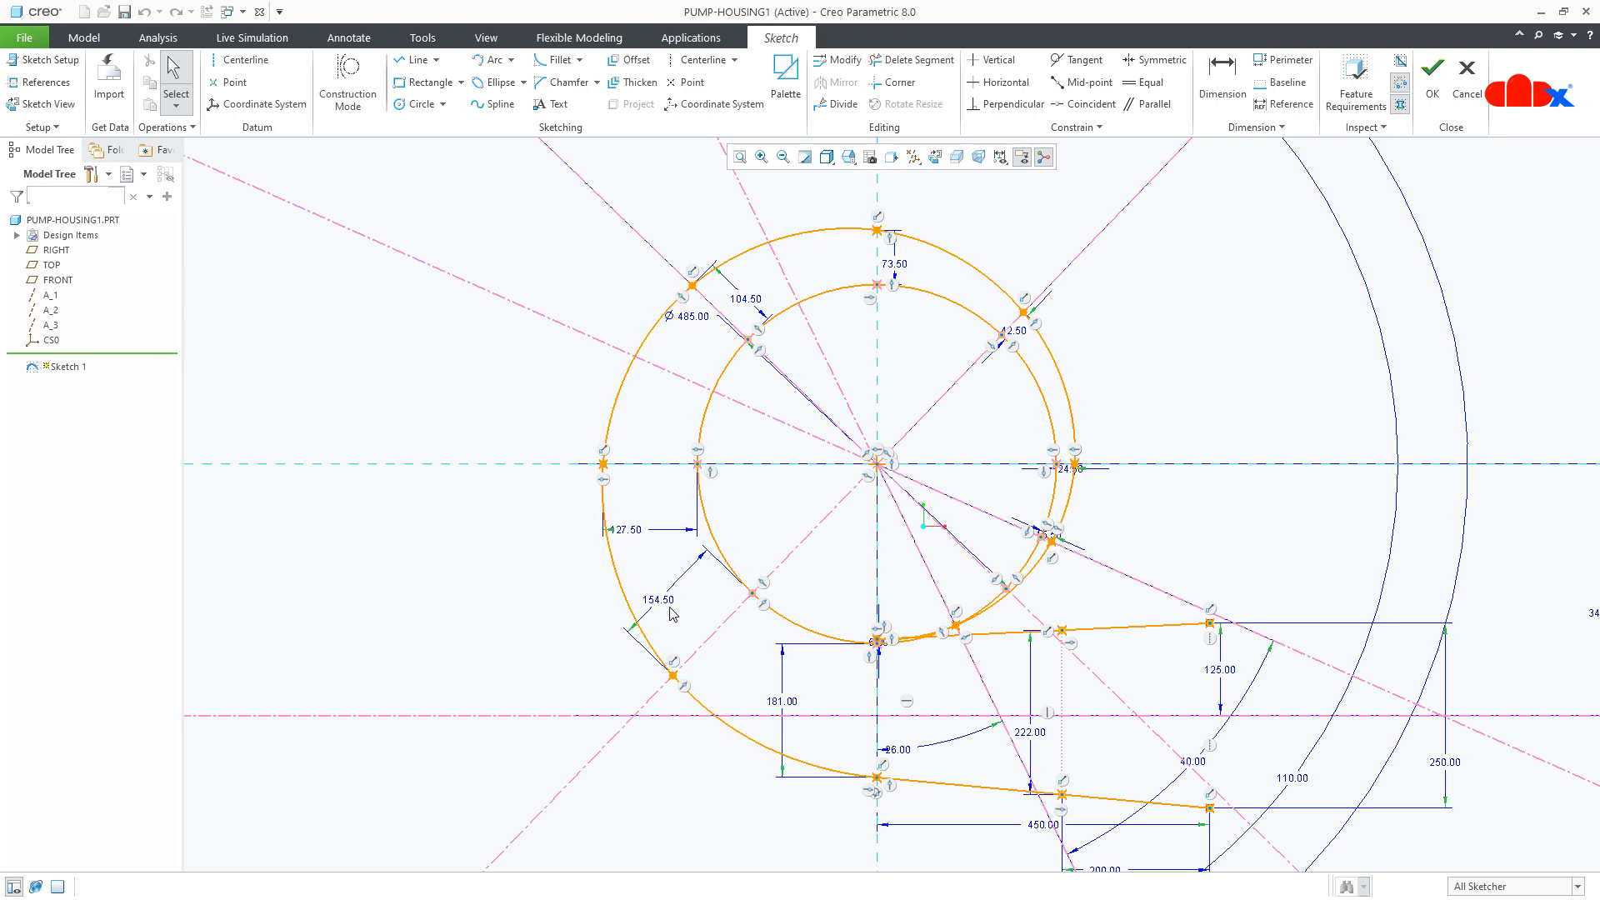
left_click(1430, 67)
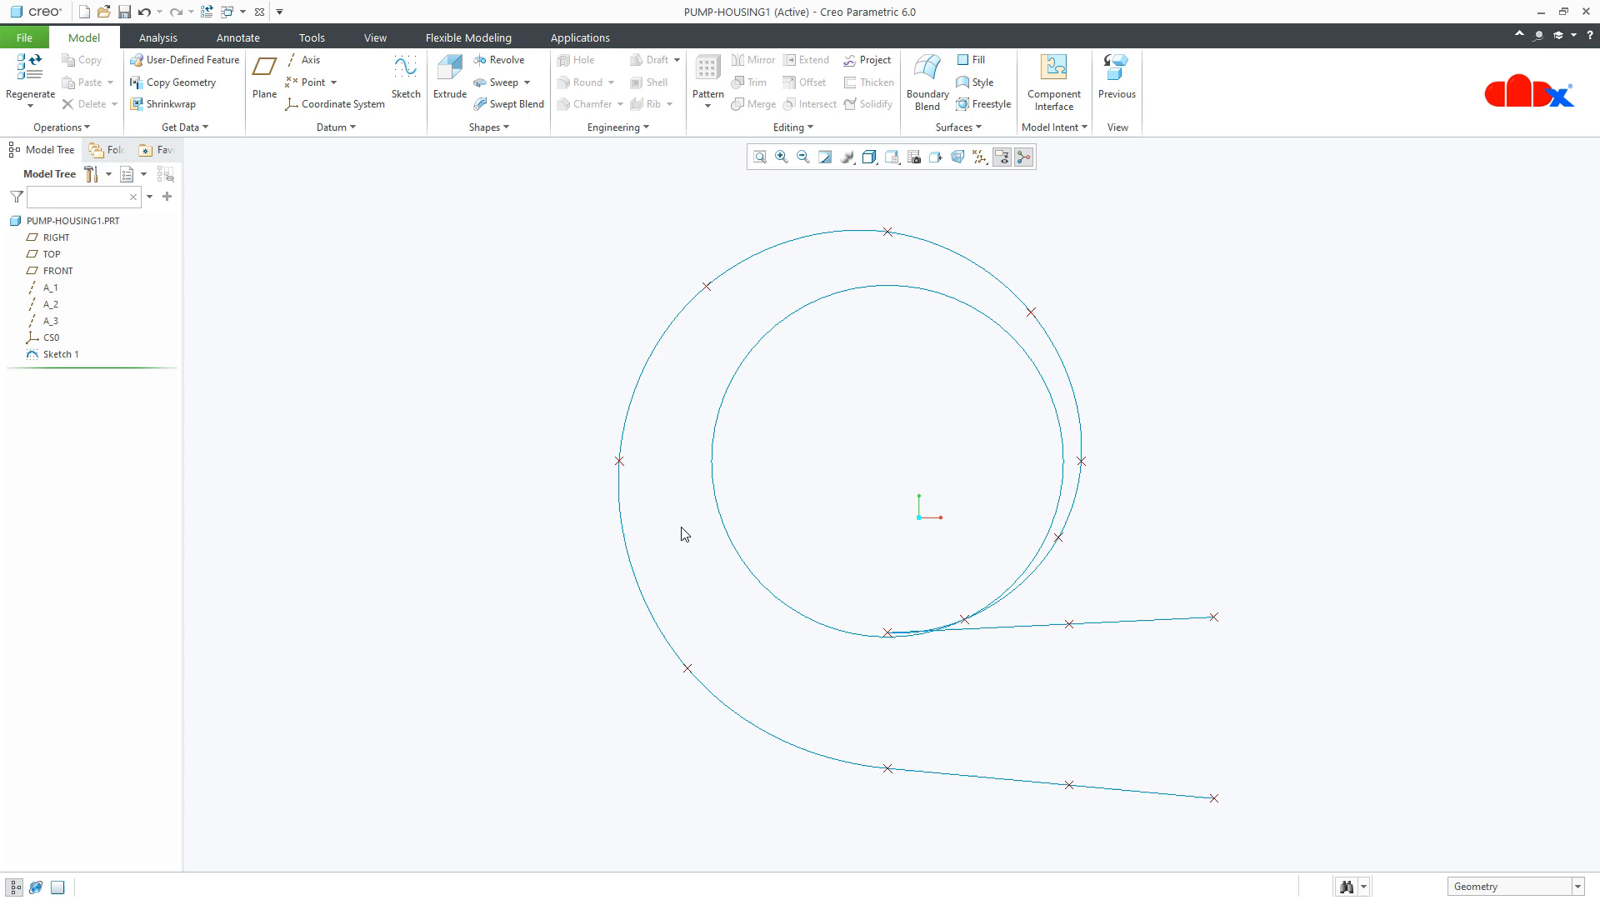
left_click(61, 354)
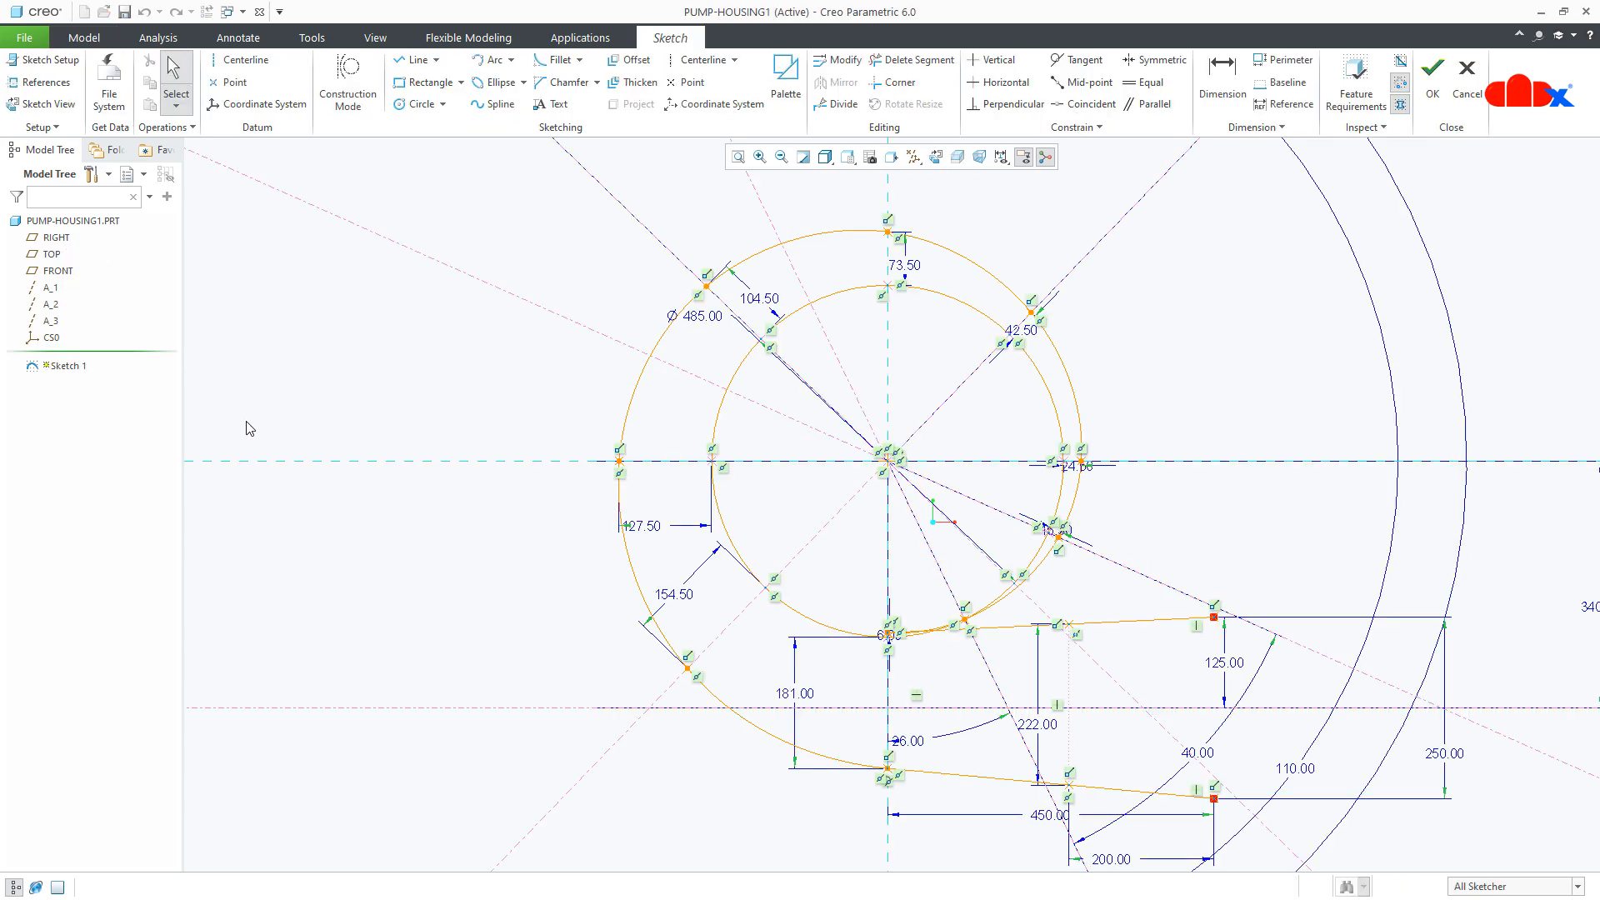
mouse_move(701, 620)
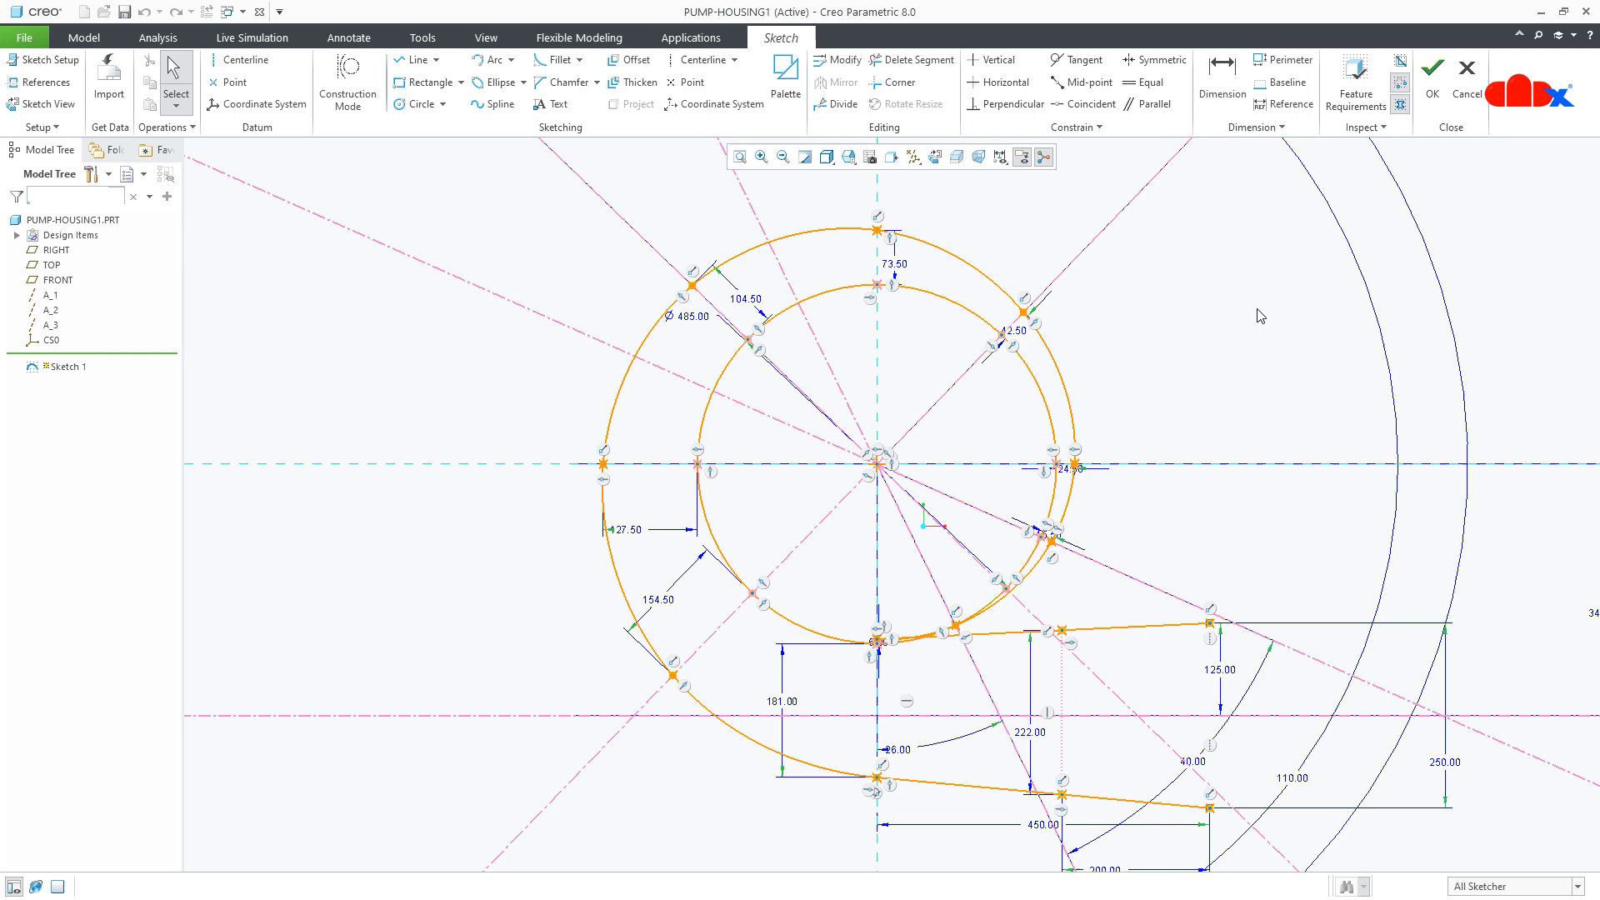
left_click(1431, 68)
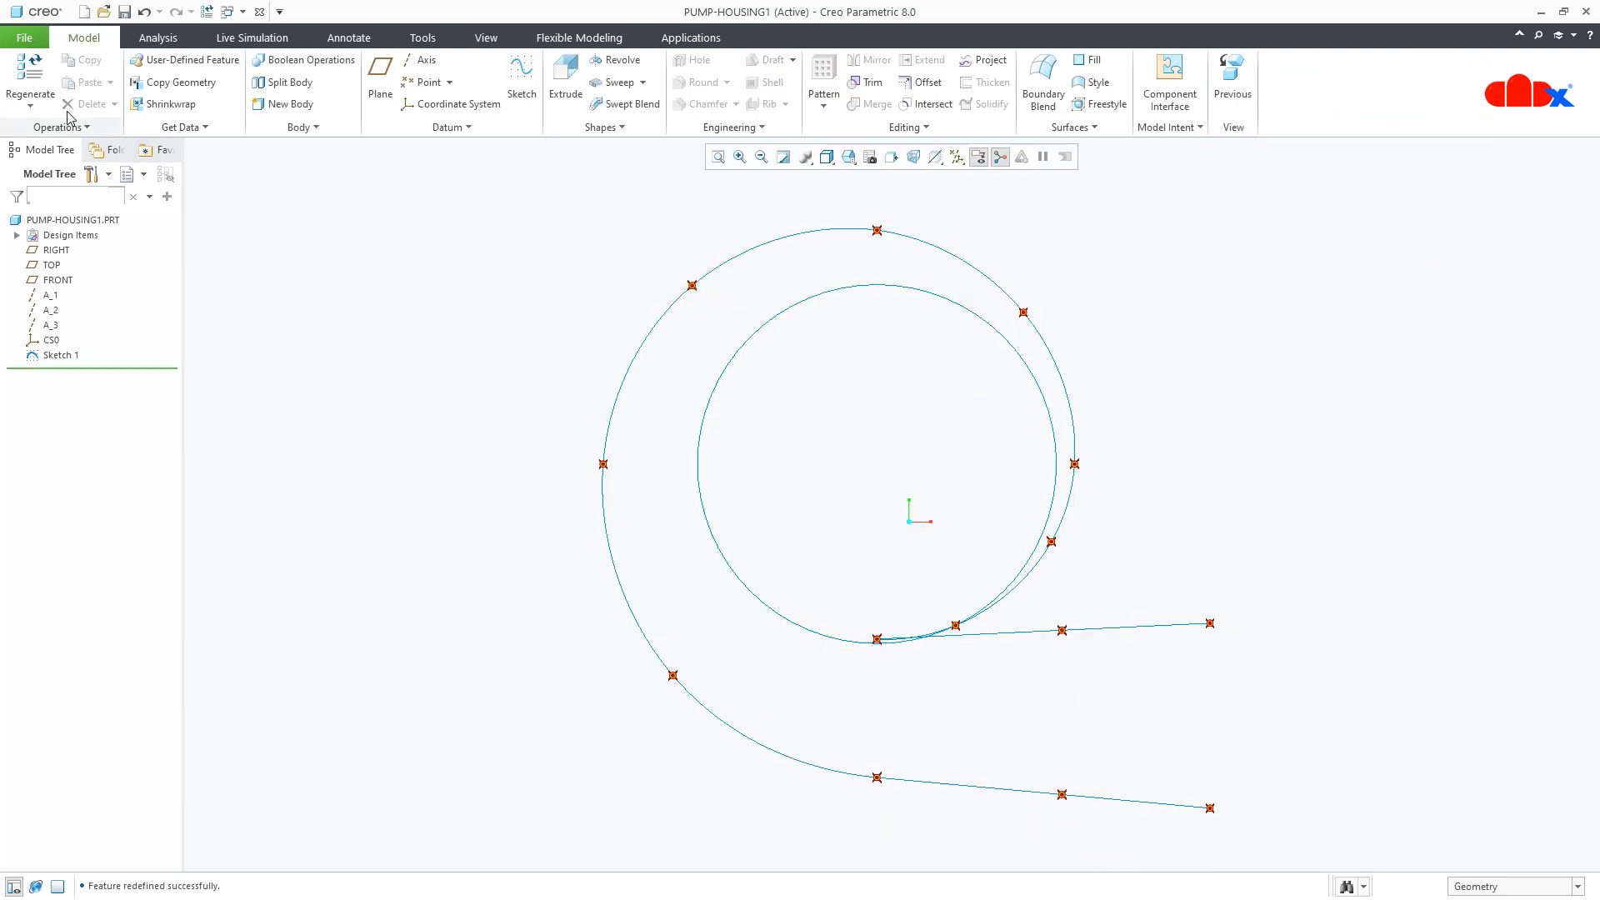
- Reach the Configuration Editor listing config.pro options via File > Options
left_click(24, 37)
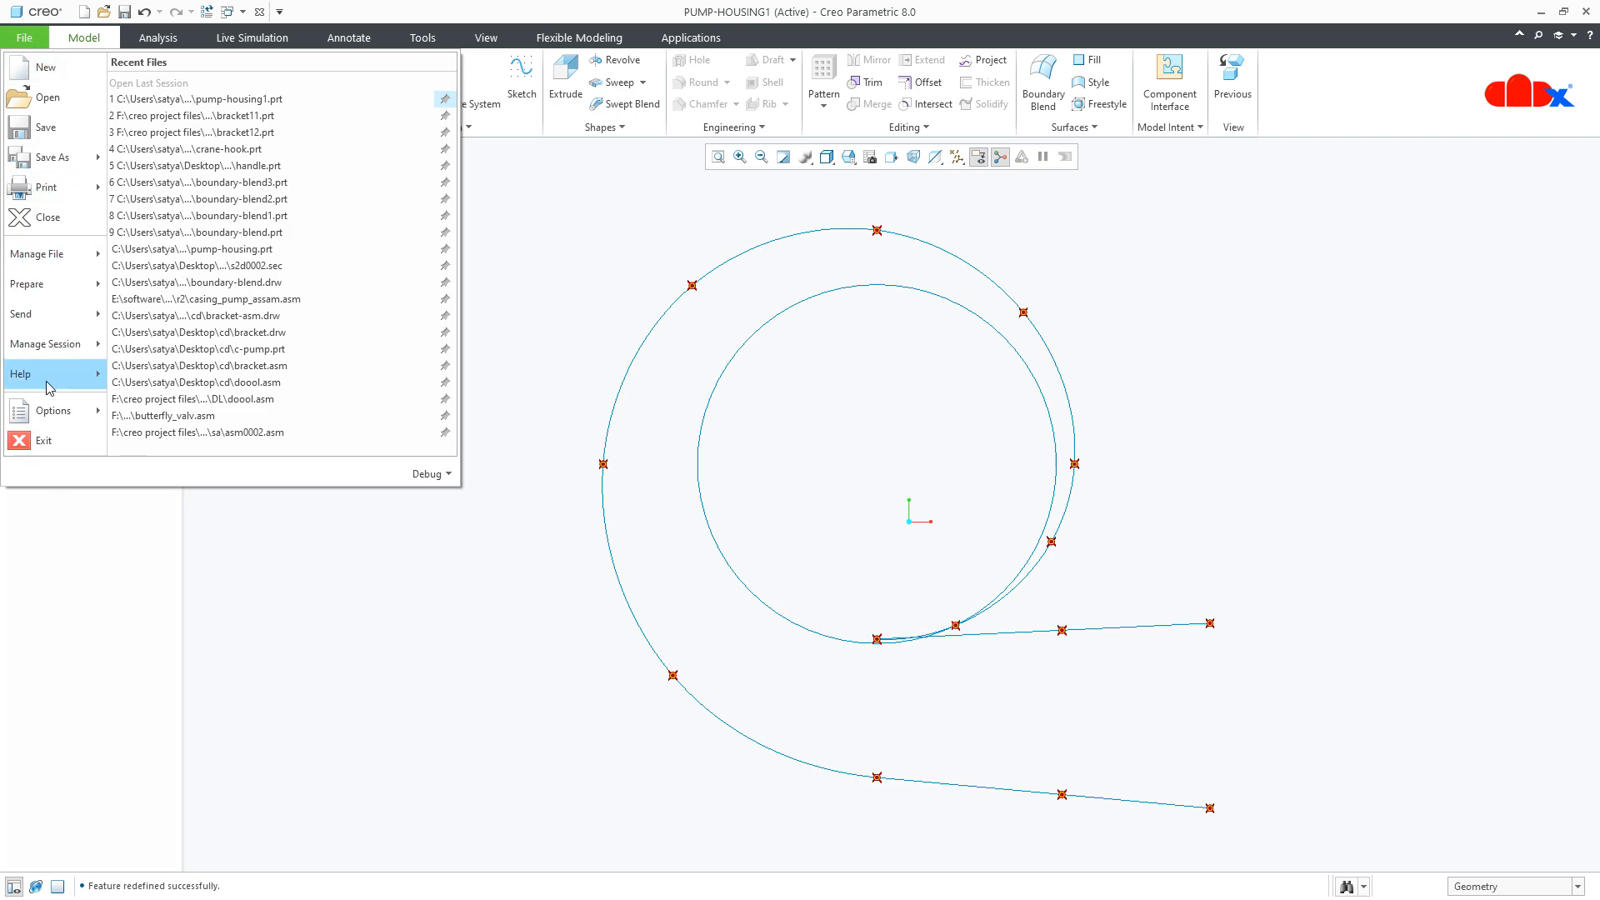
left_click(54, 410)
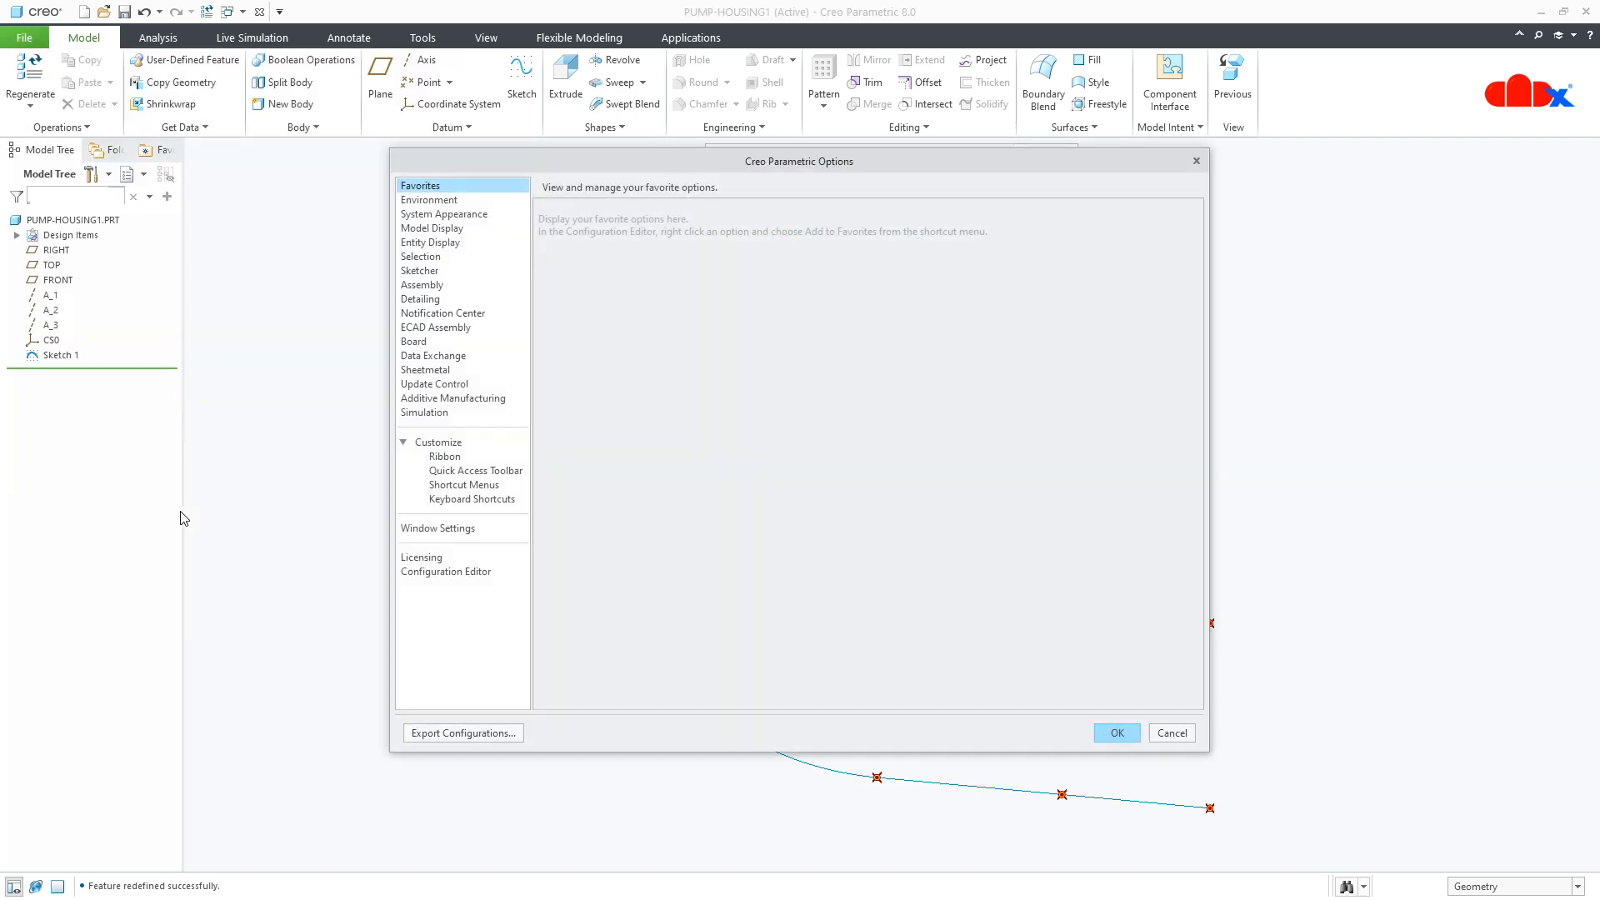
left_click(446, 571)
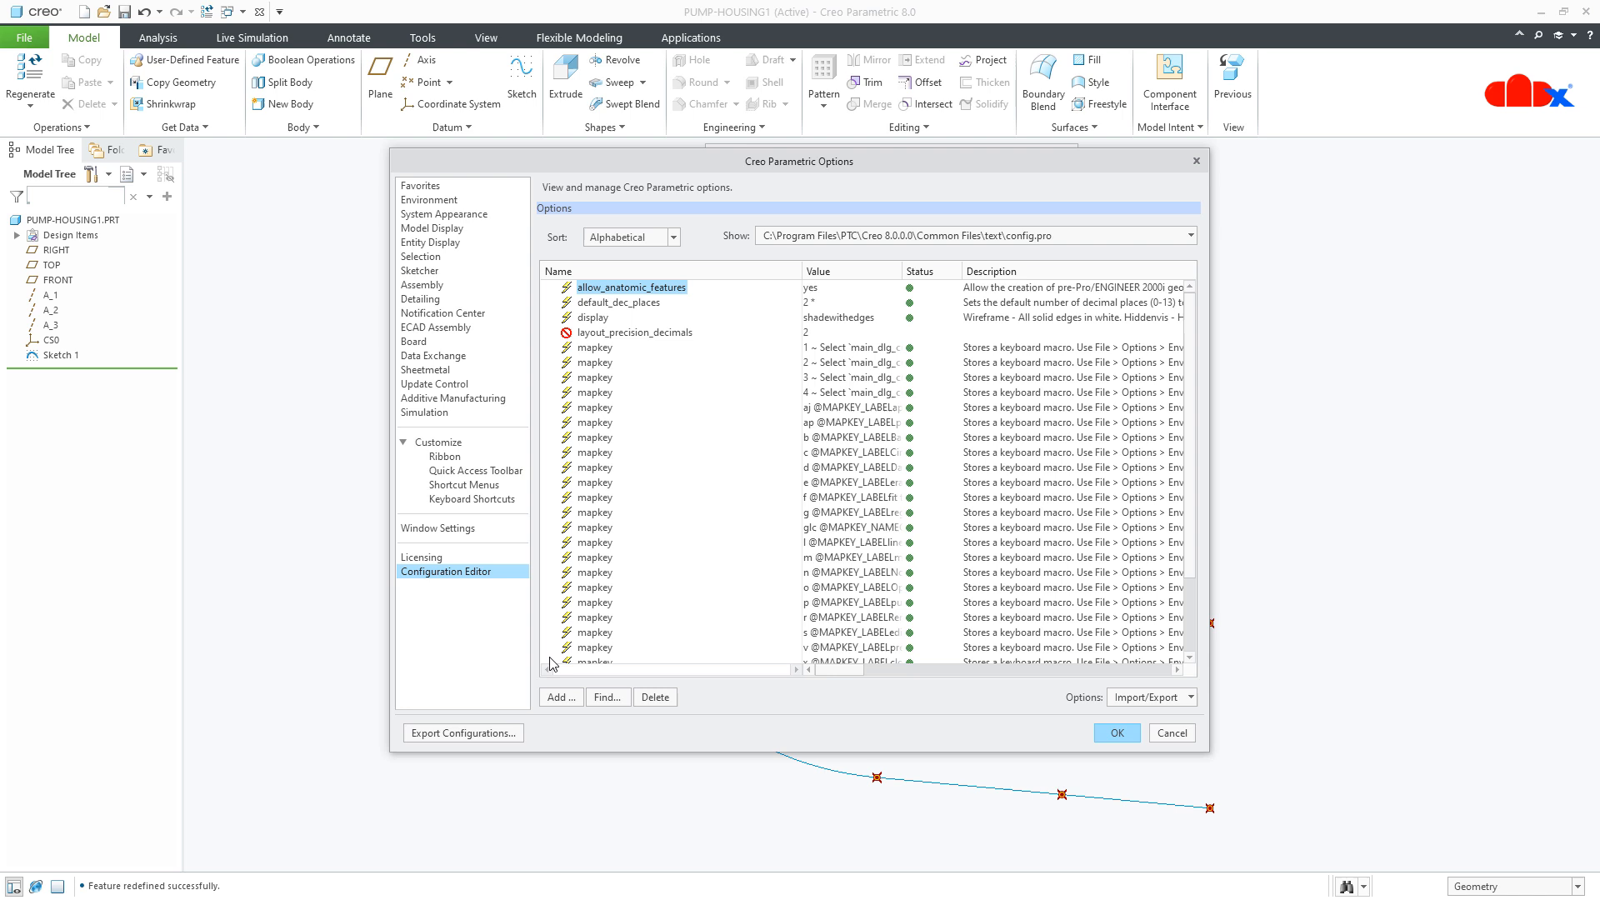
- Find the text_height_factor option by searching 'text' and enter a value of 50
left_click(606, 697)
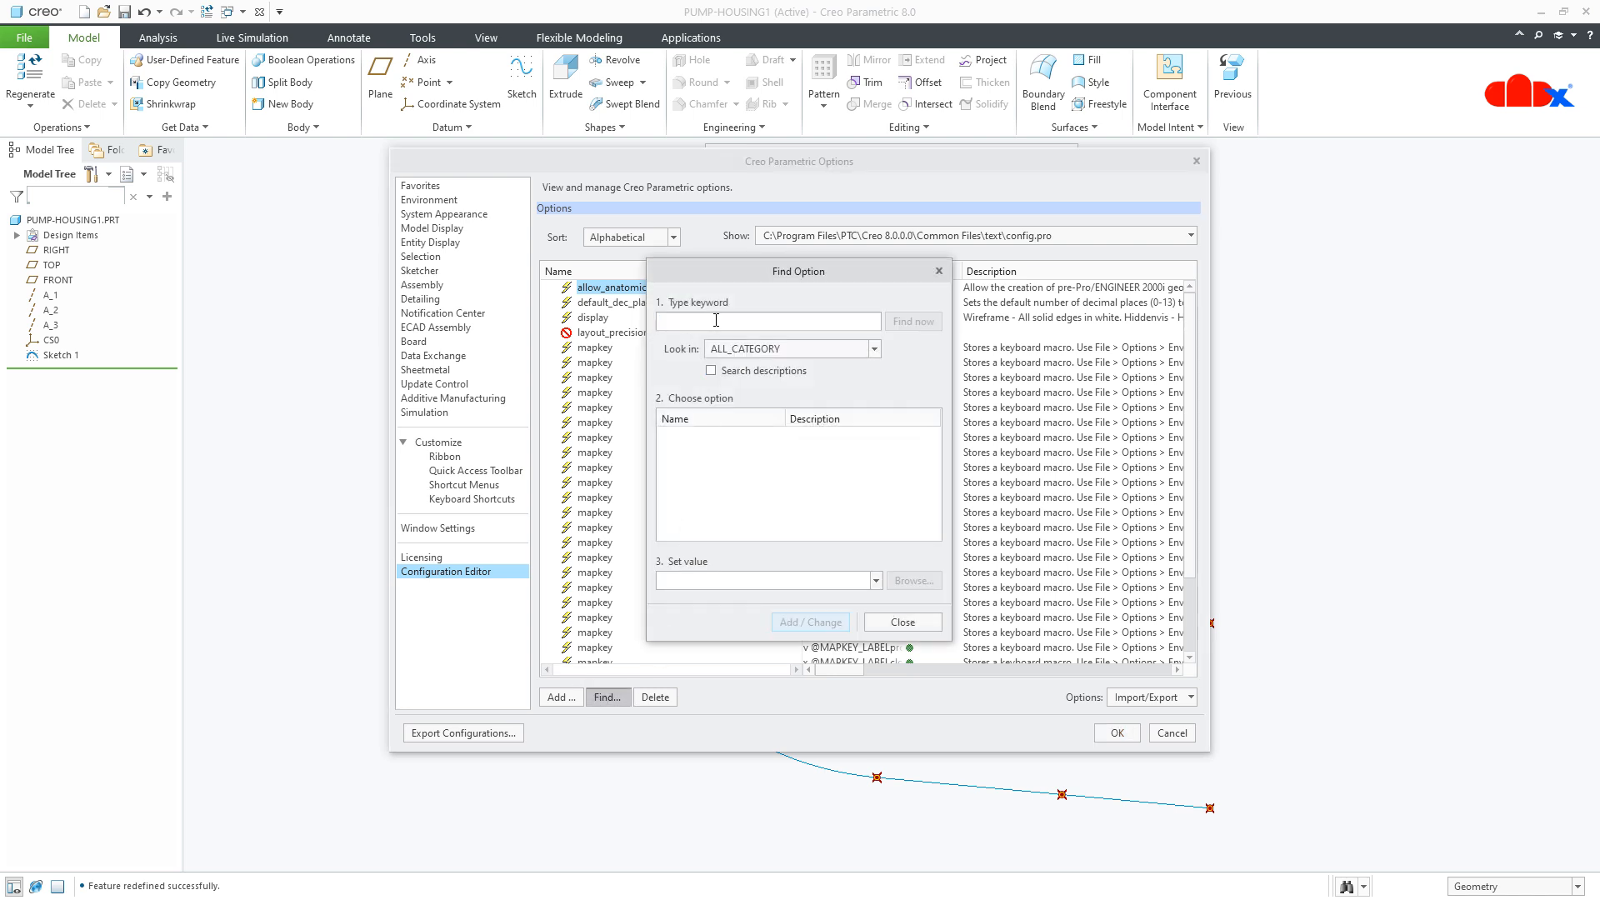
type("text")
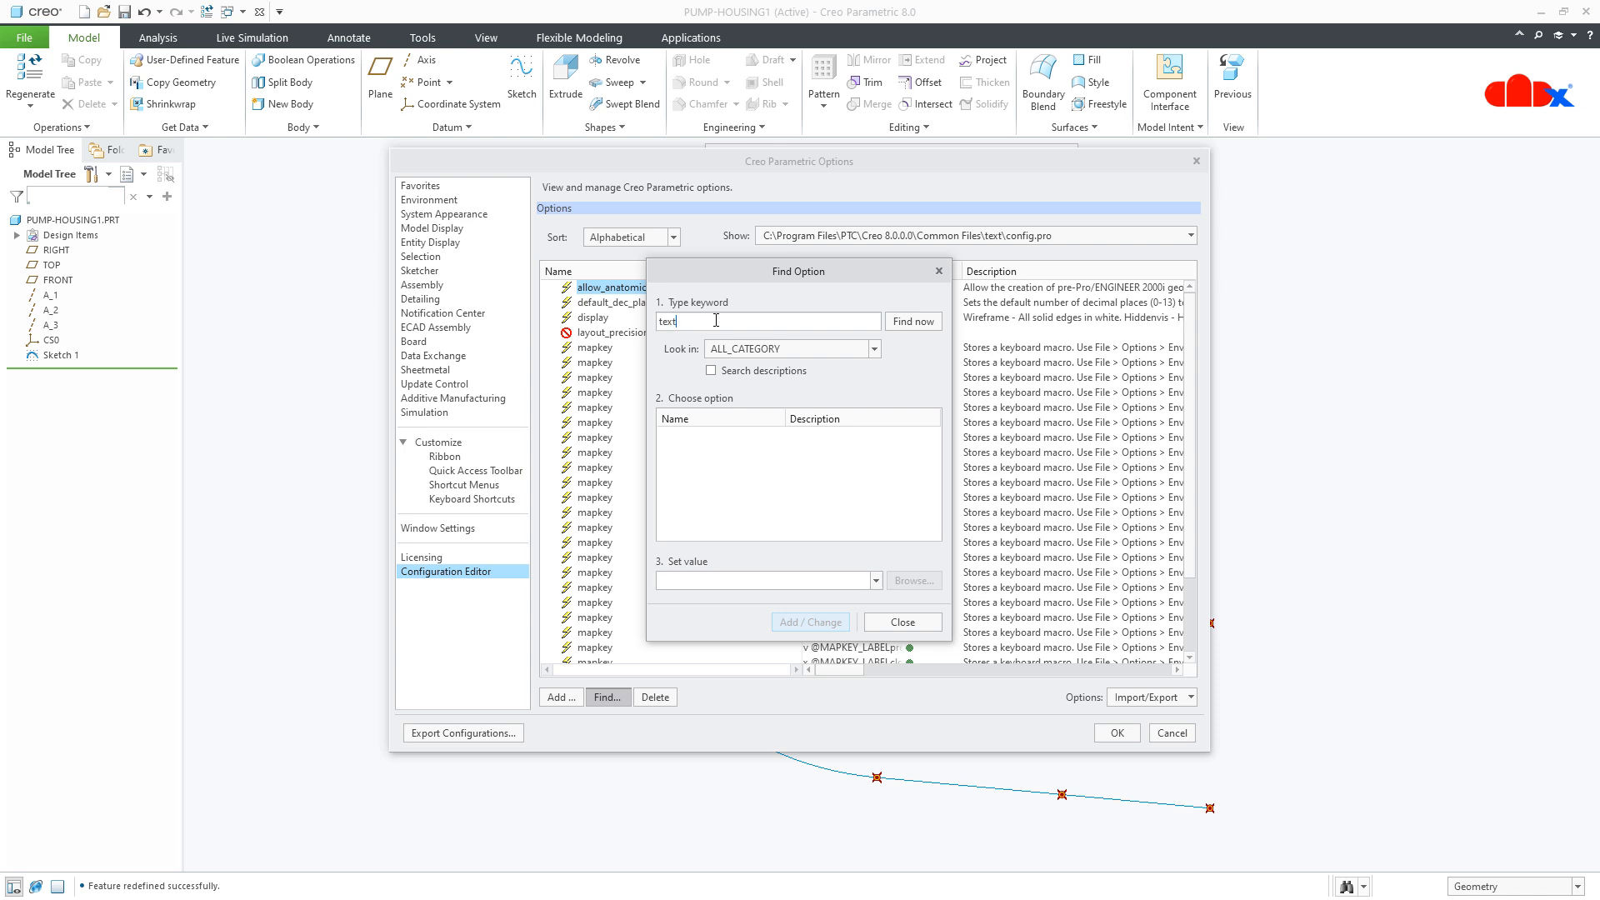
left_click(912, 322)
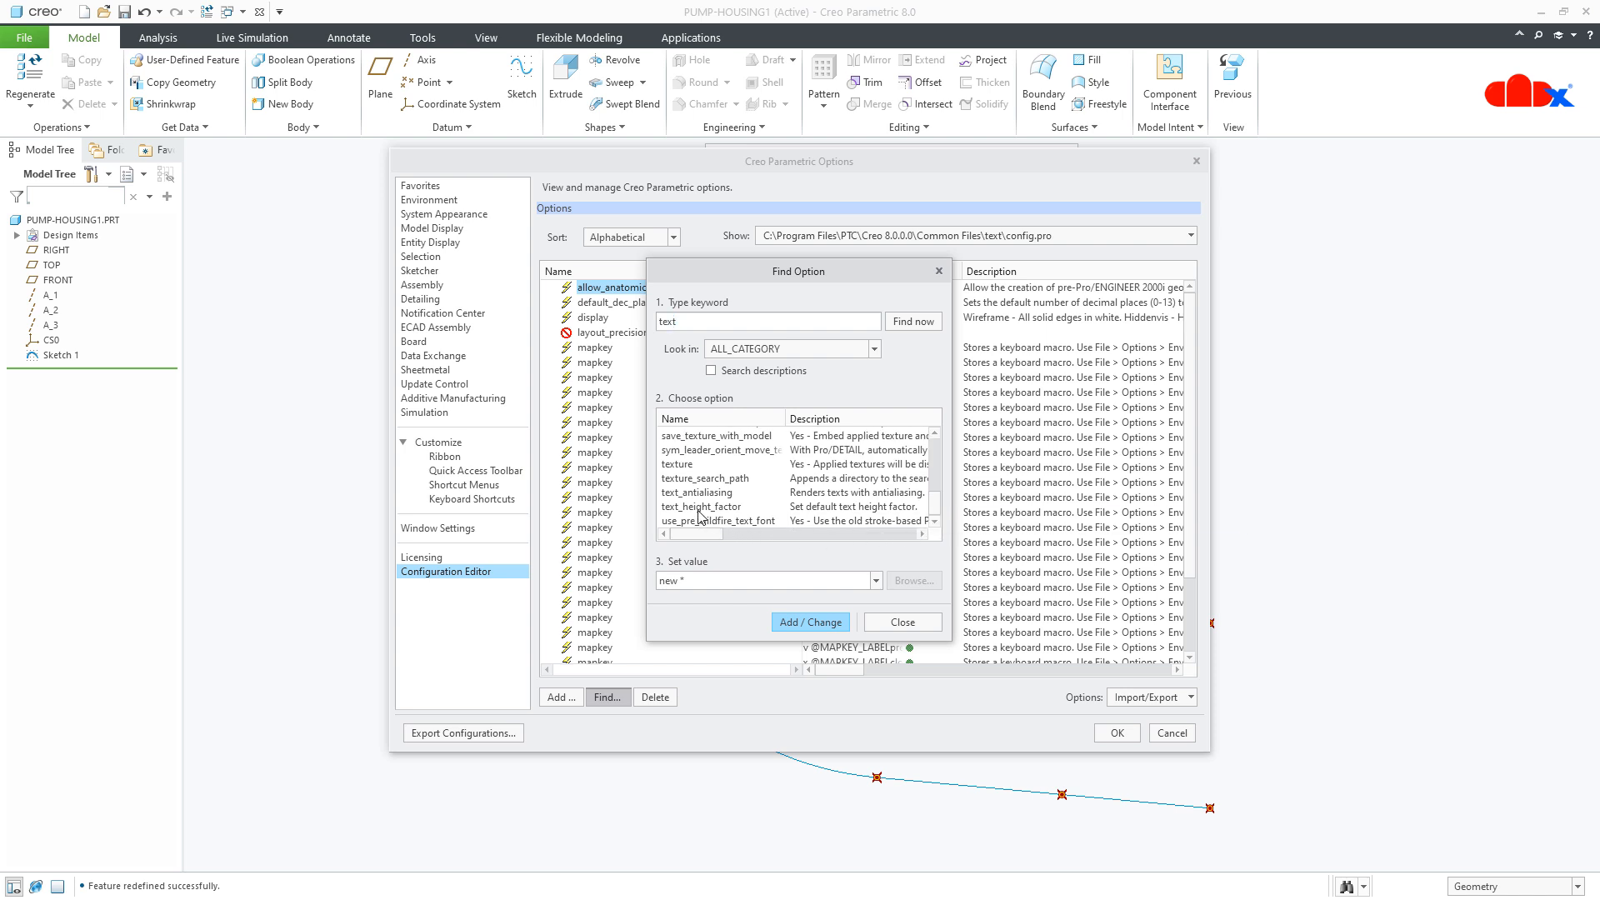
left_click(701, 506)
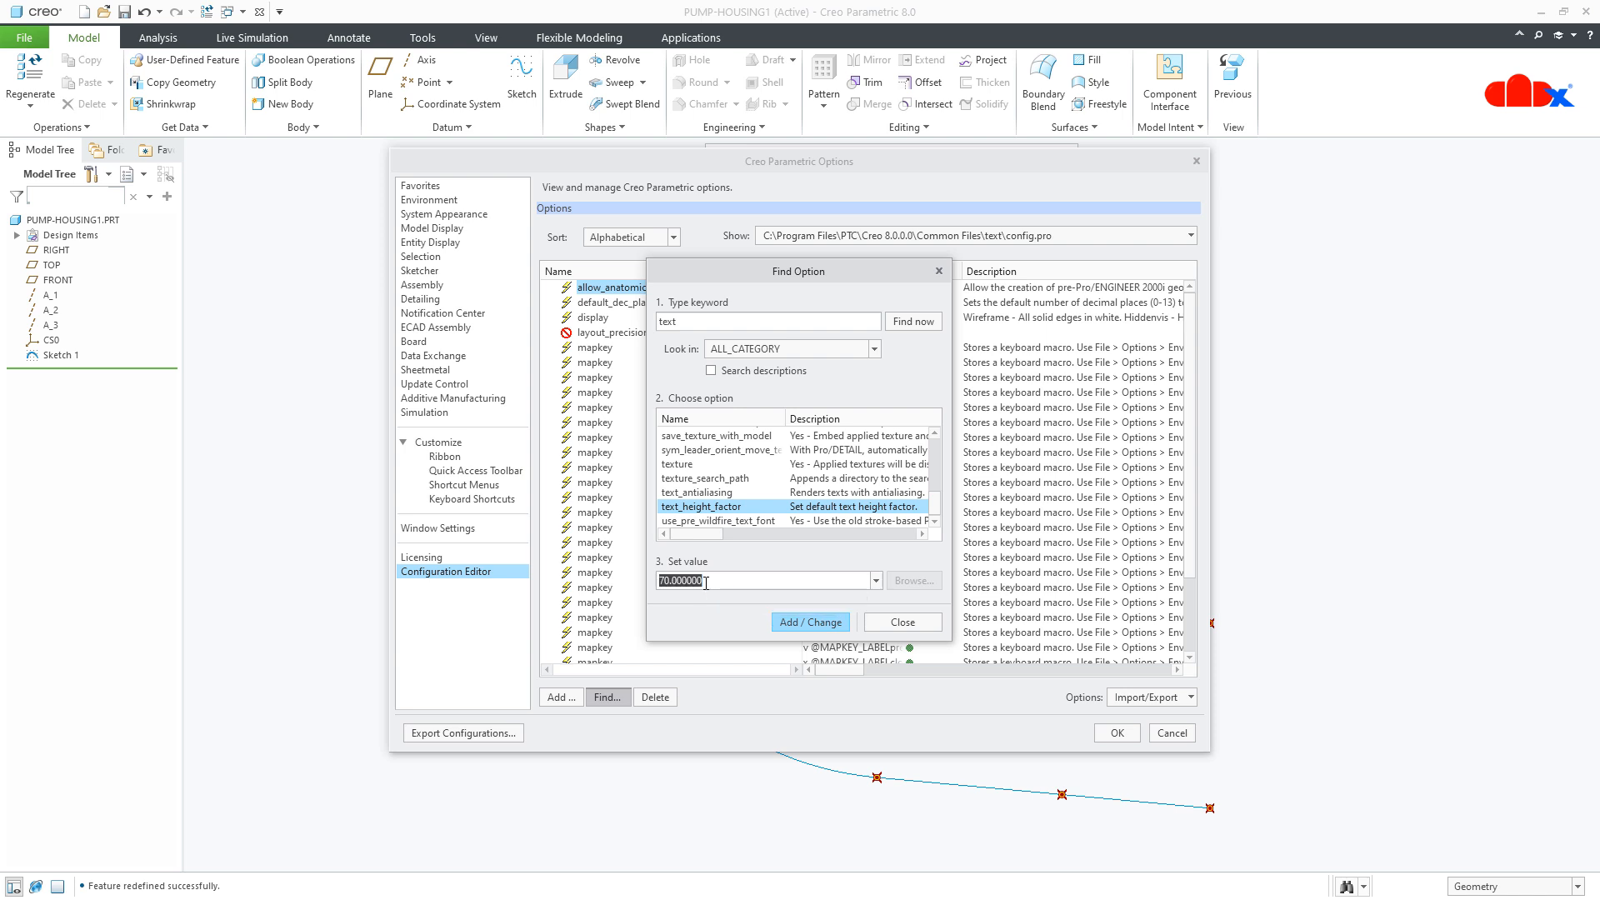
type("50")
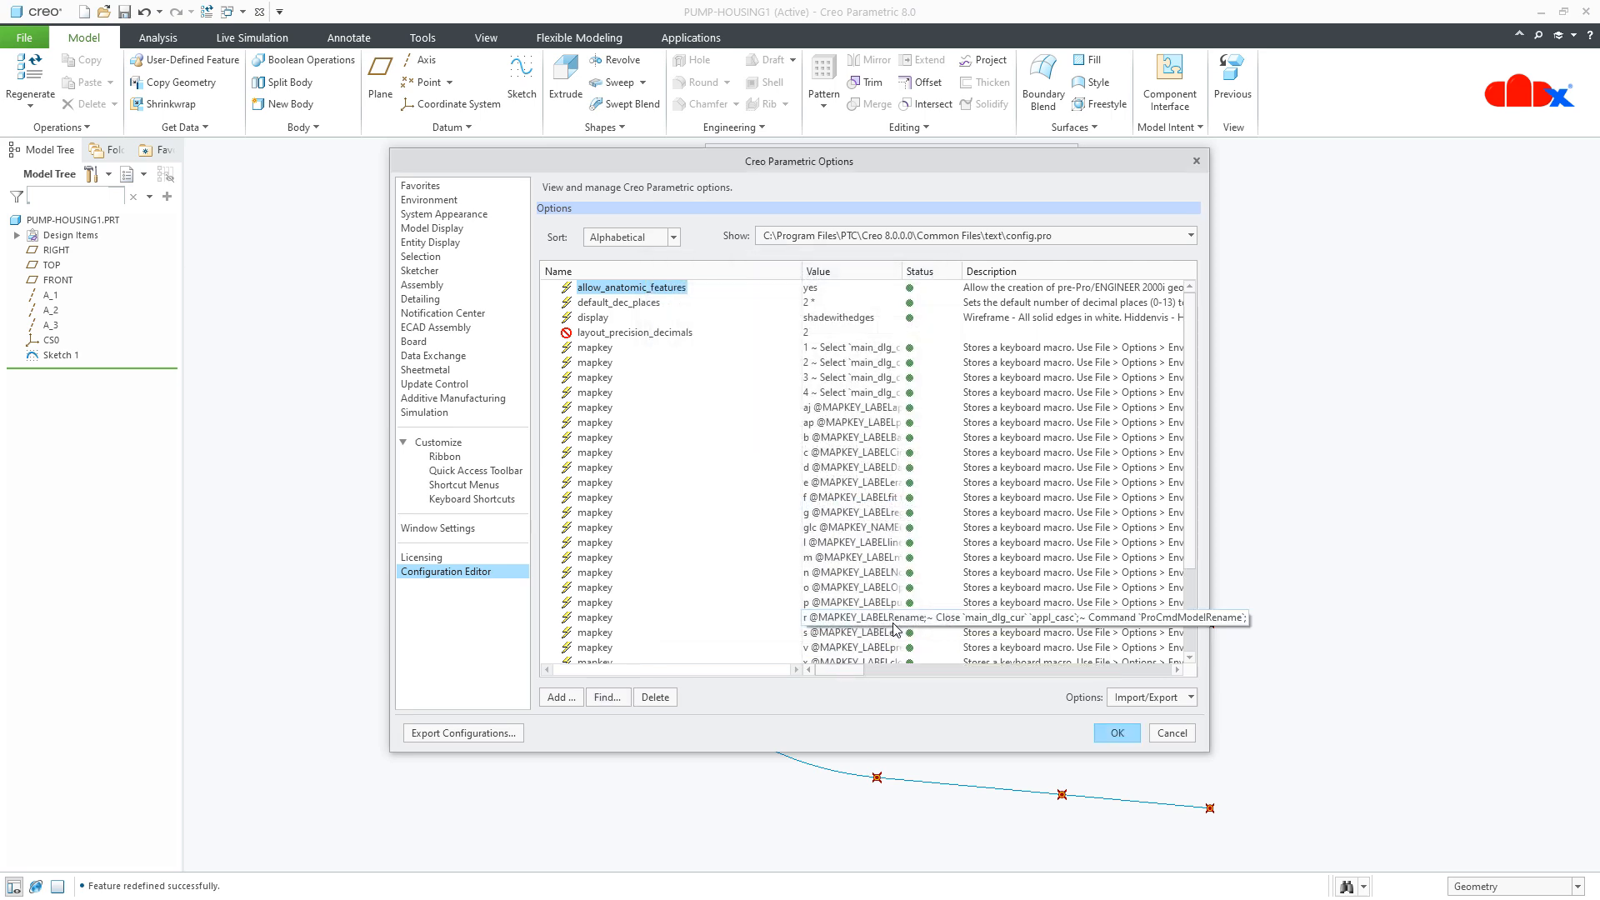
- Apply the configuration change, answer the save prompt and return to the pump housing model
left_click(1115, 732)
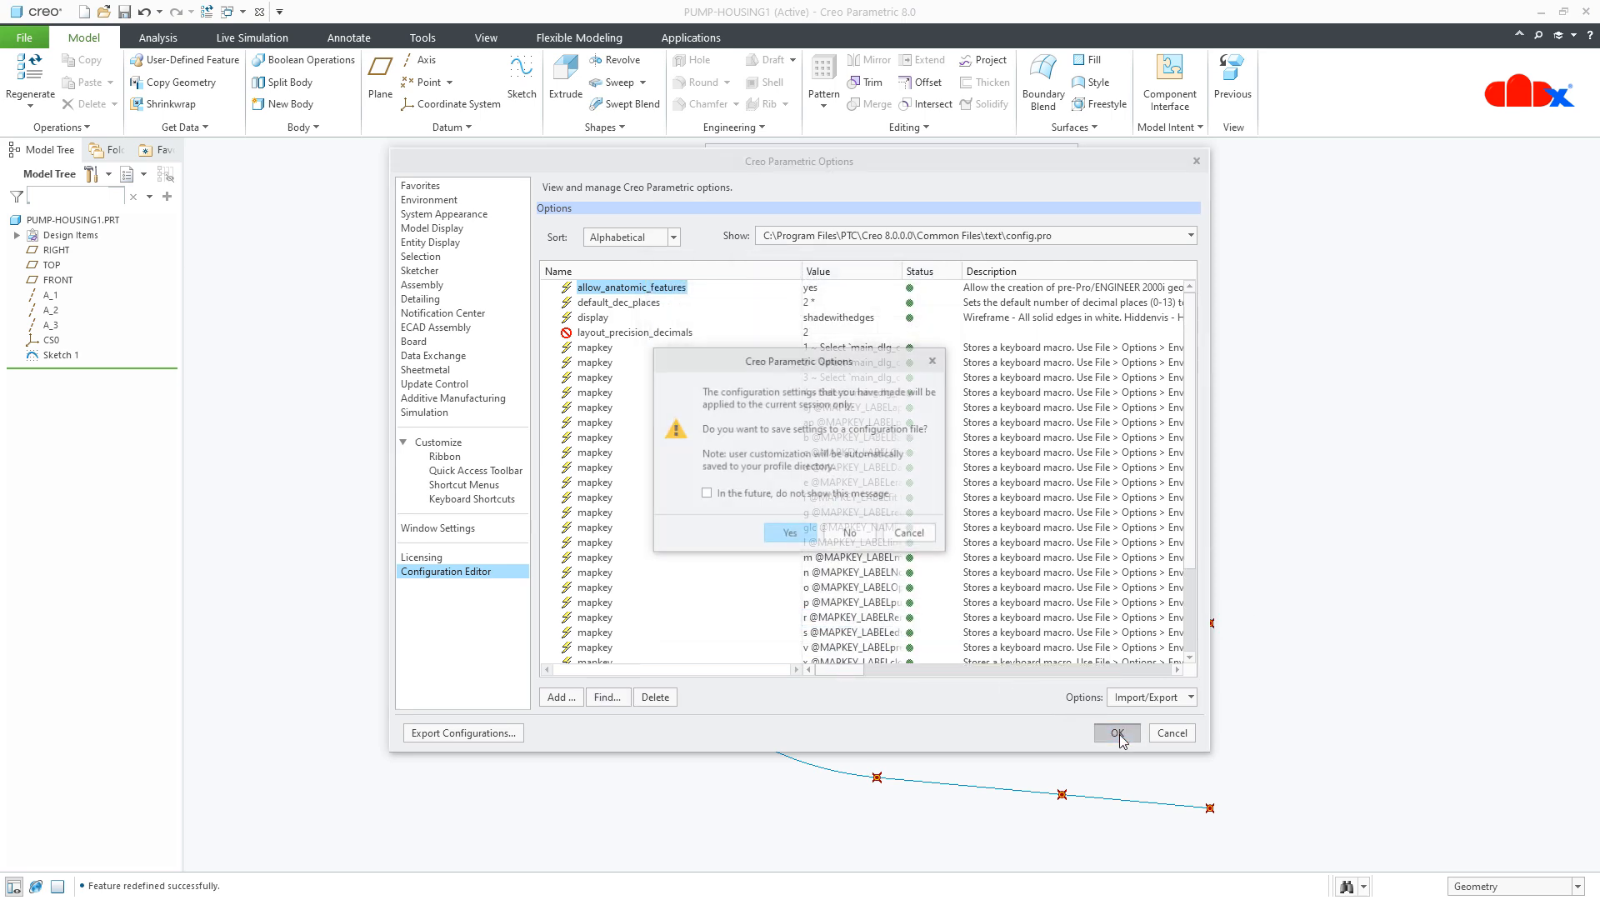
left_click(787, 532)
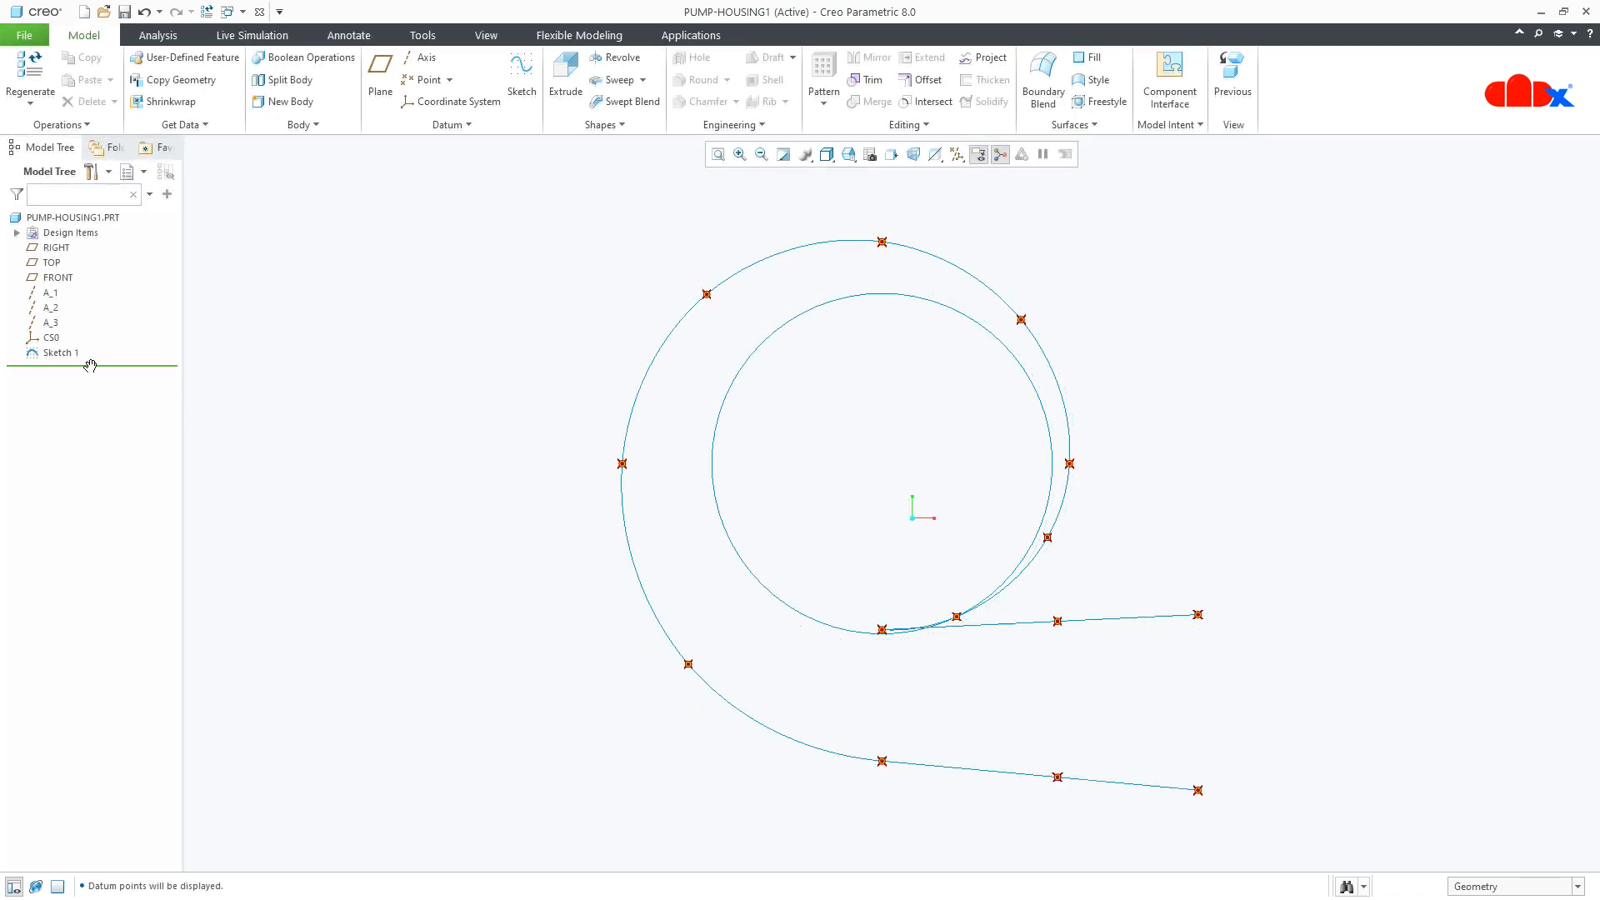
left_click(60, 352)
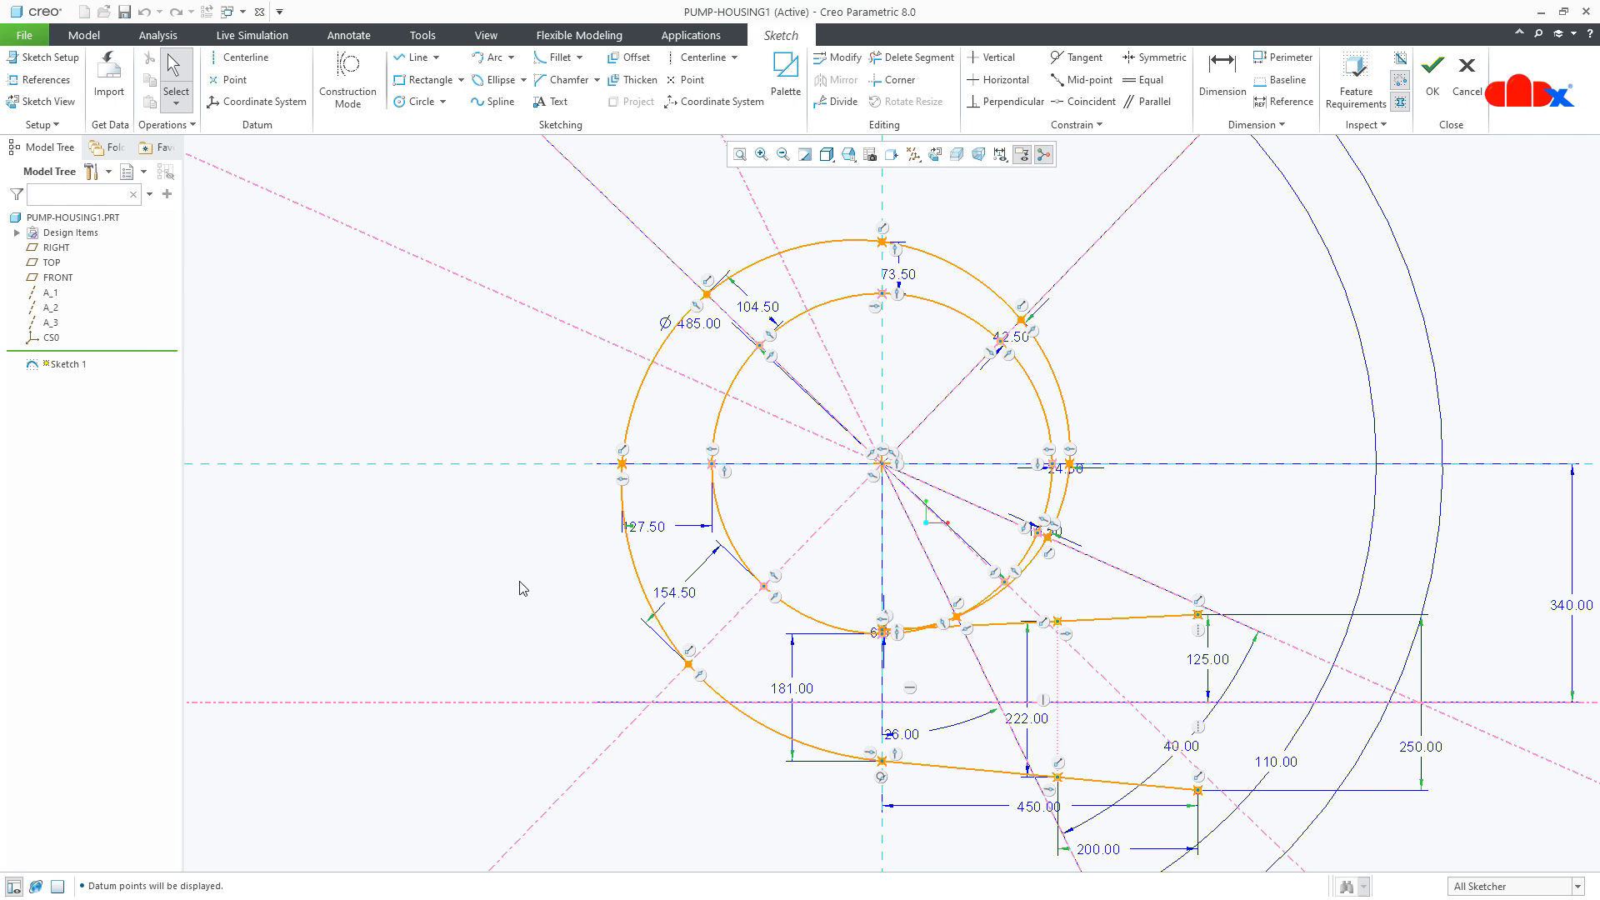
mouse_move(677, 608)
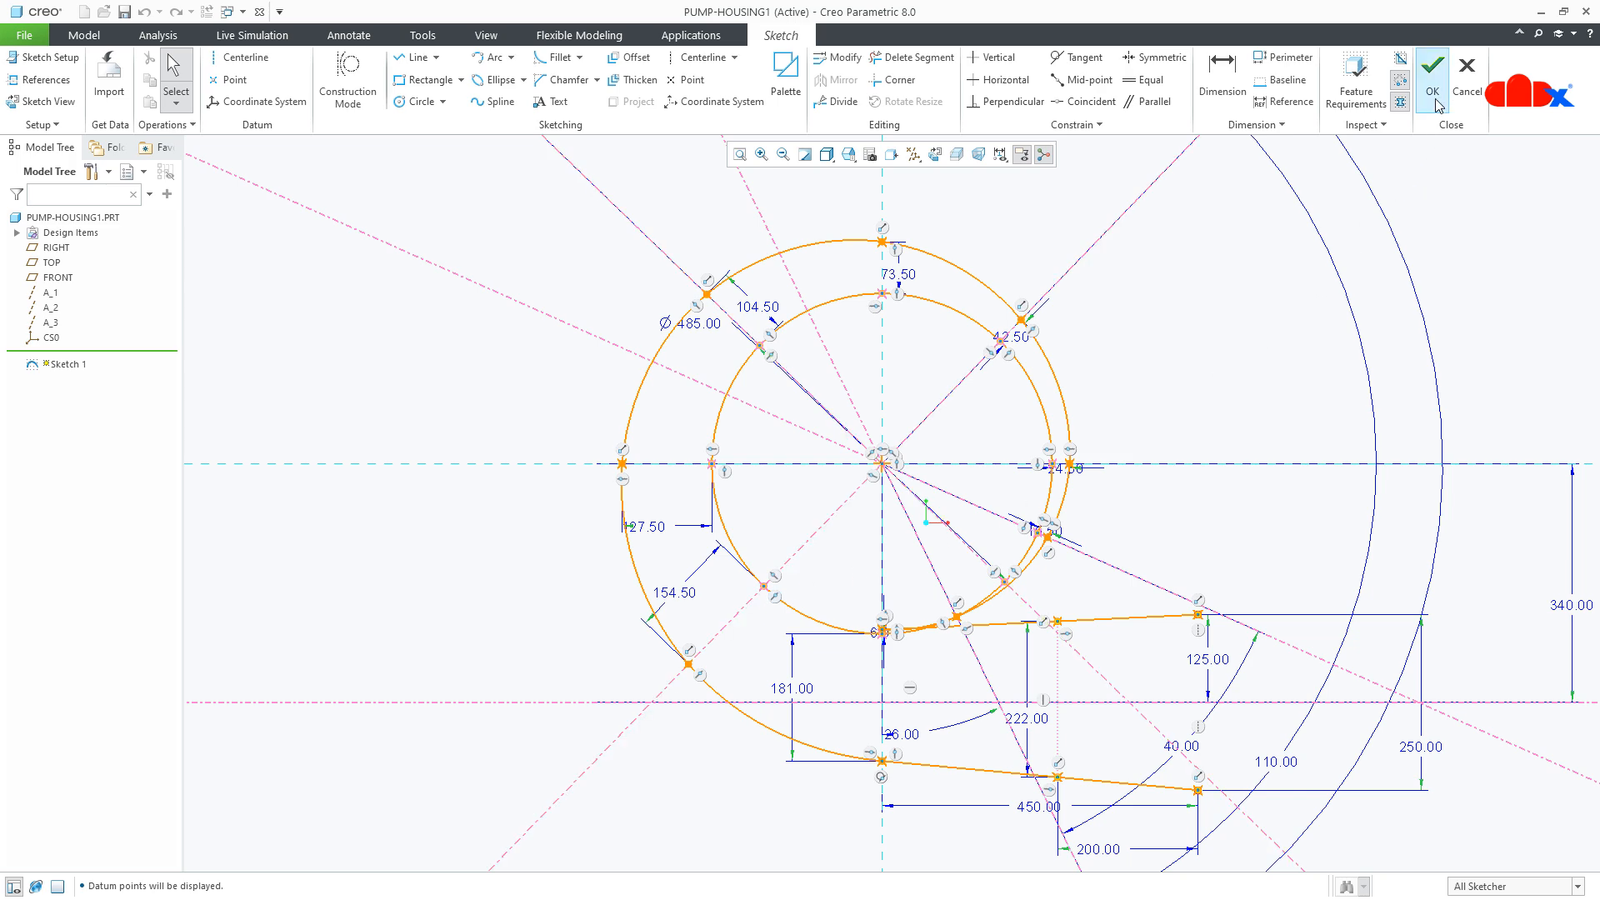
left_click(1432, 68)
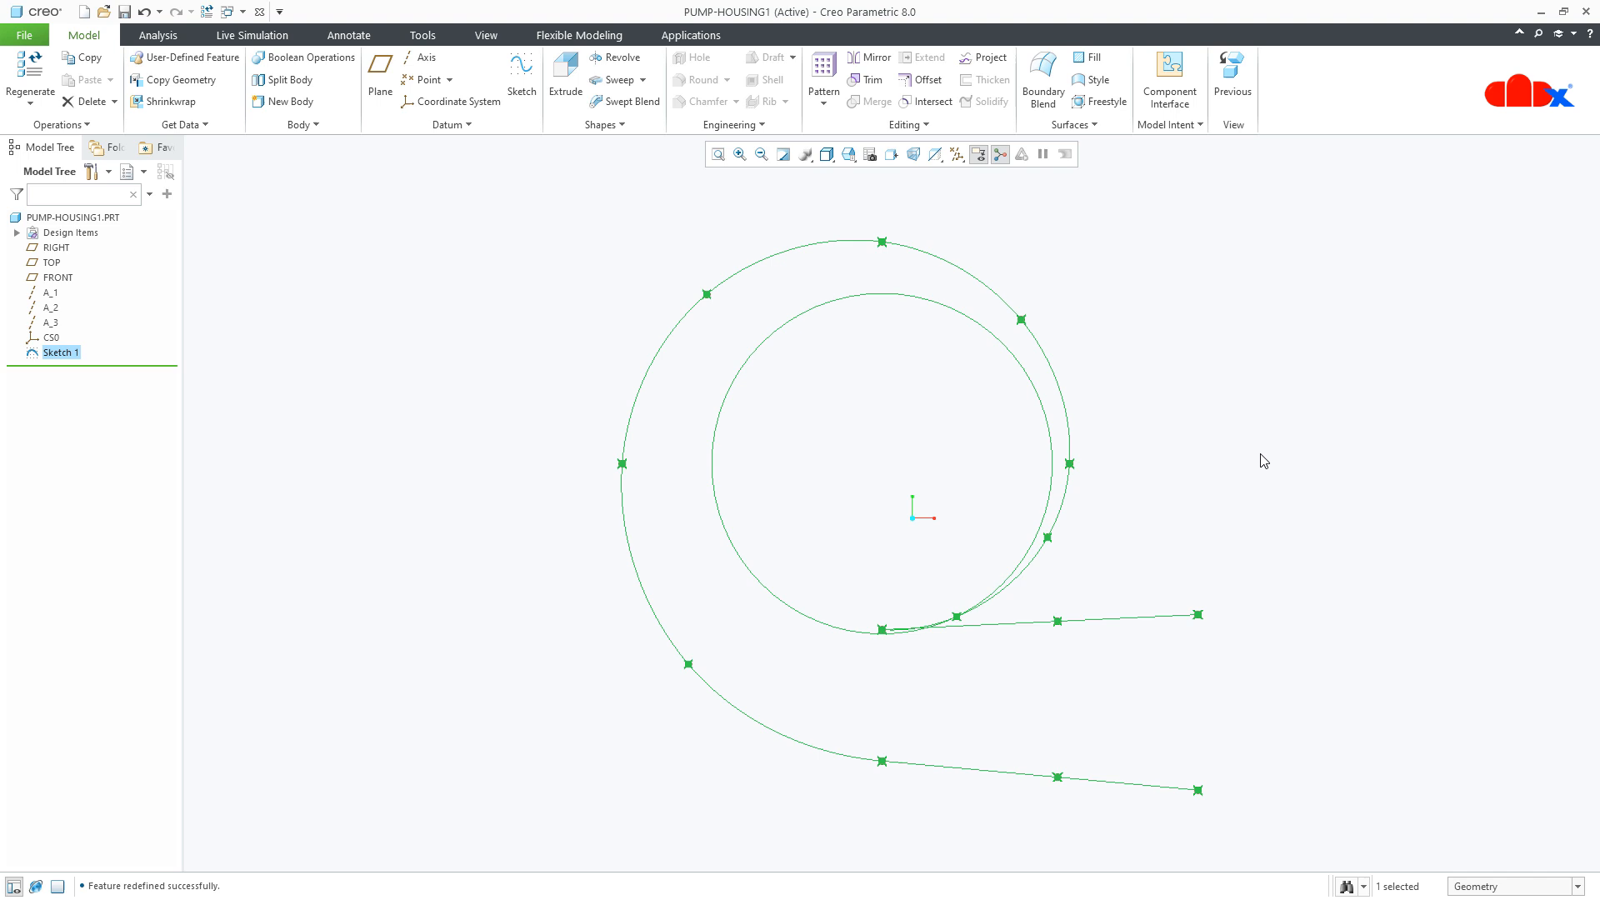